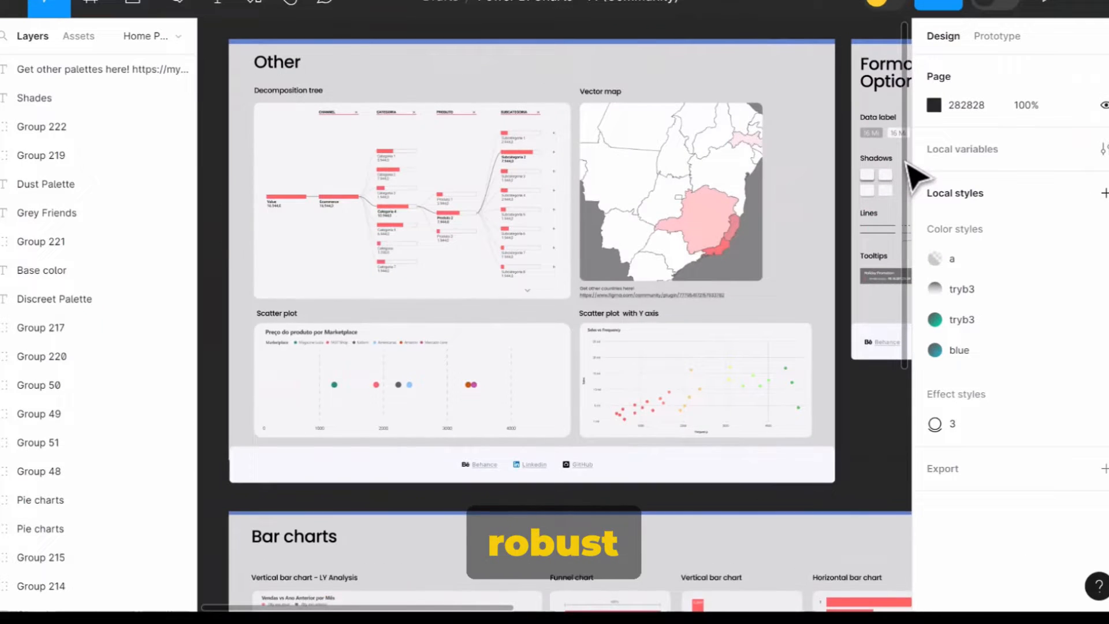
scroll("down", 3)
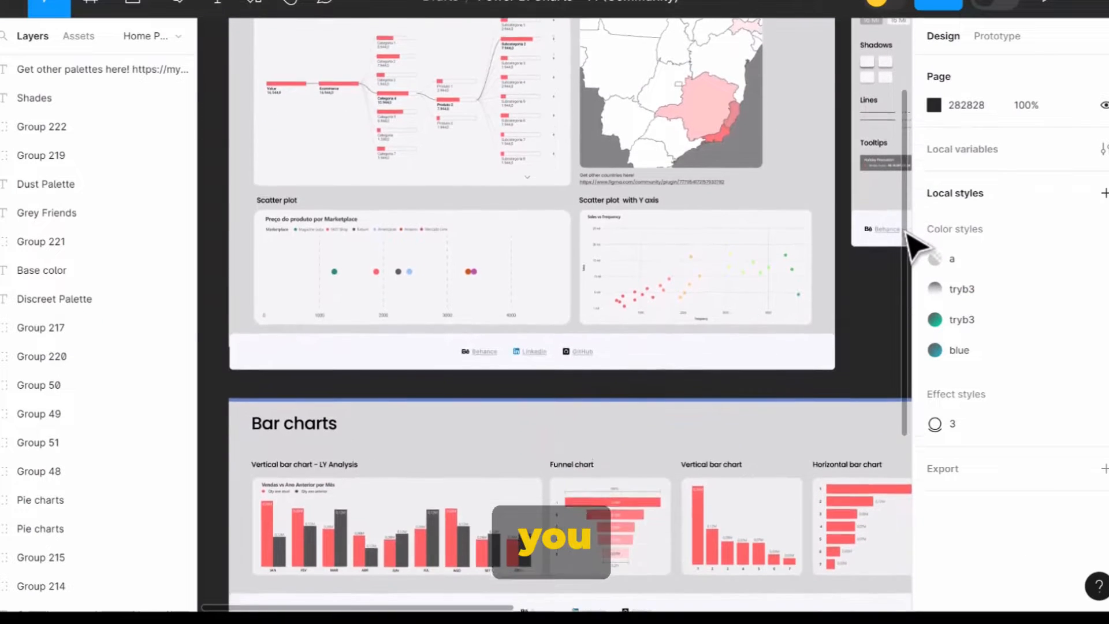
scroll("down", 3)
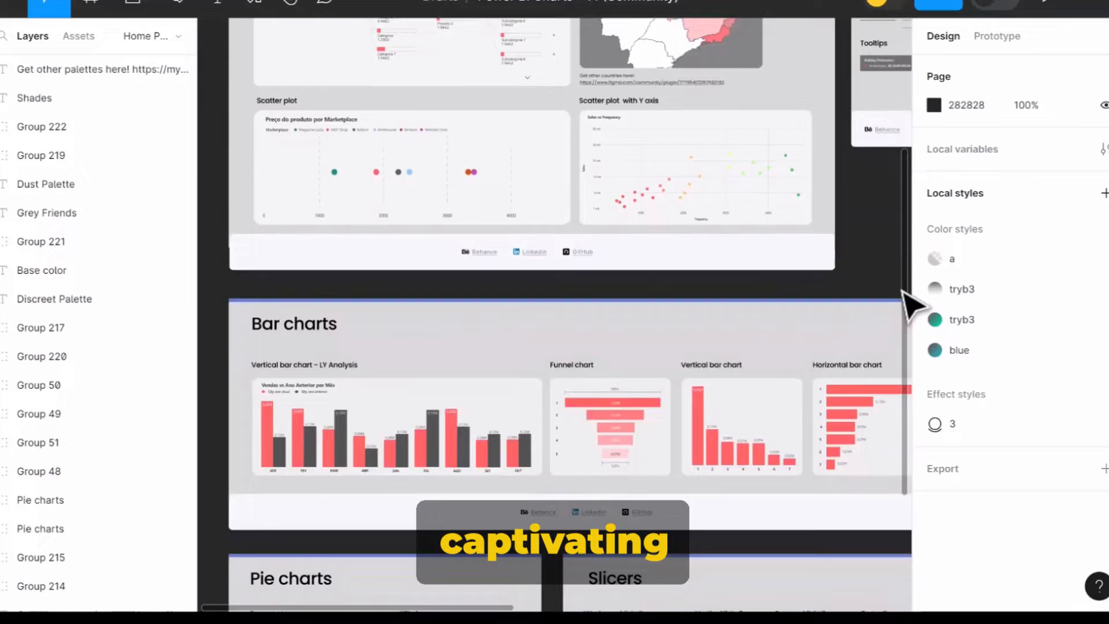